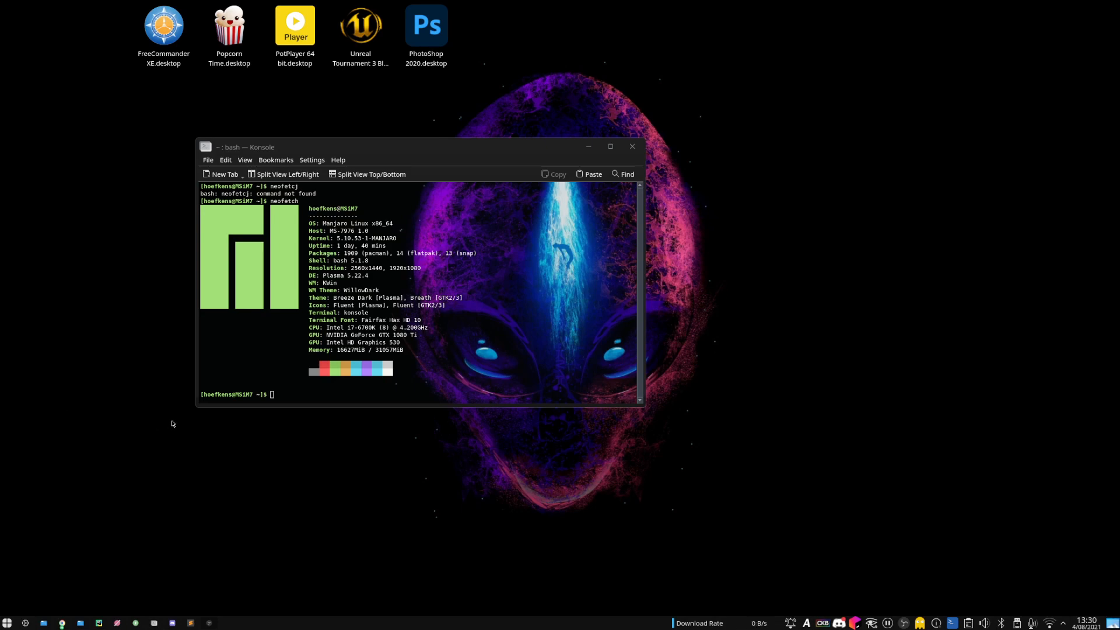
{"action": "mouse_move", "coordinate": [434, 146]}
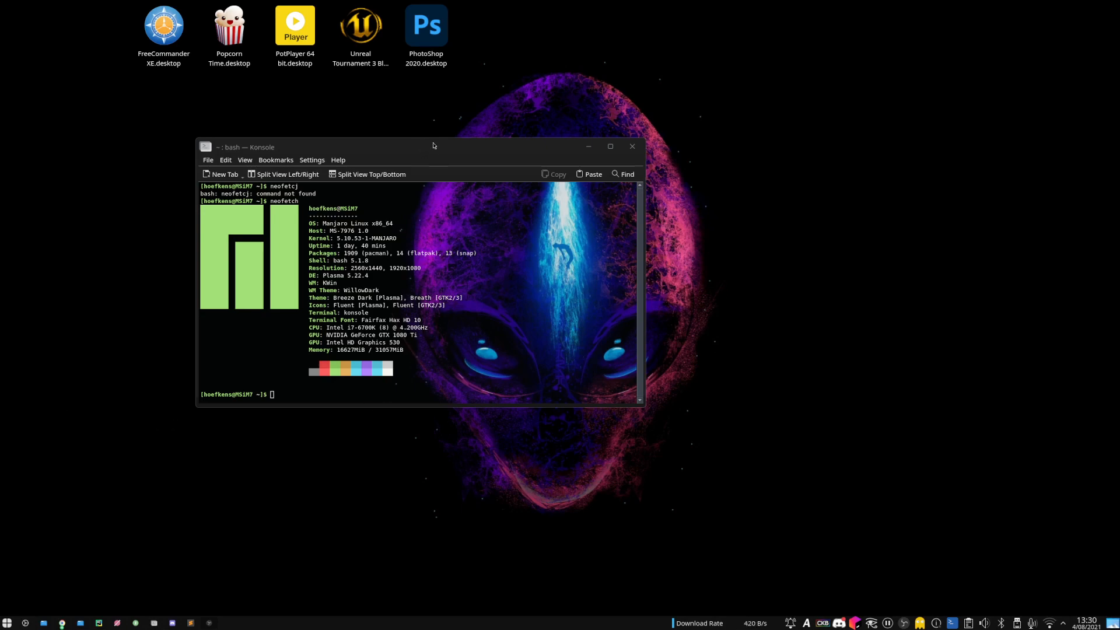
{"action": "mouse_move", "coordinate": [423, 80]}
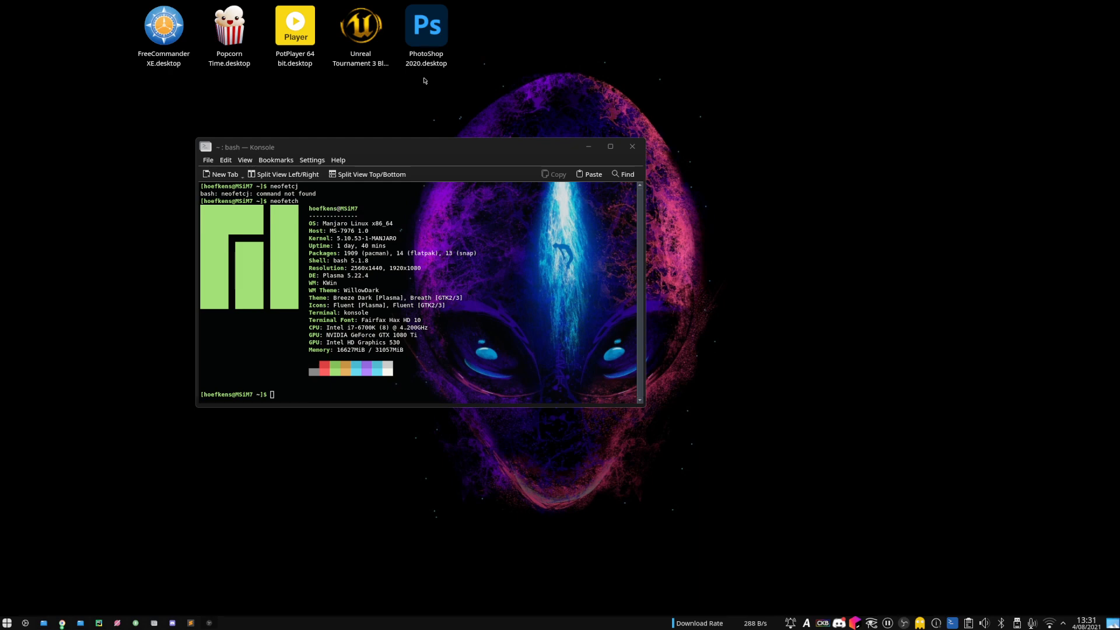
{"action": "mouse_move", "coordinate": [371, 174]}
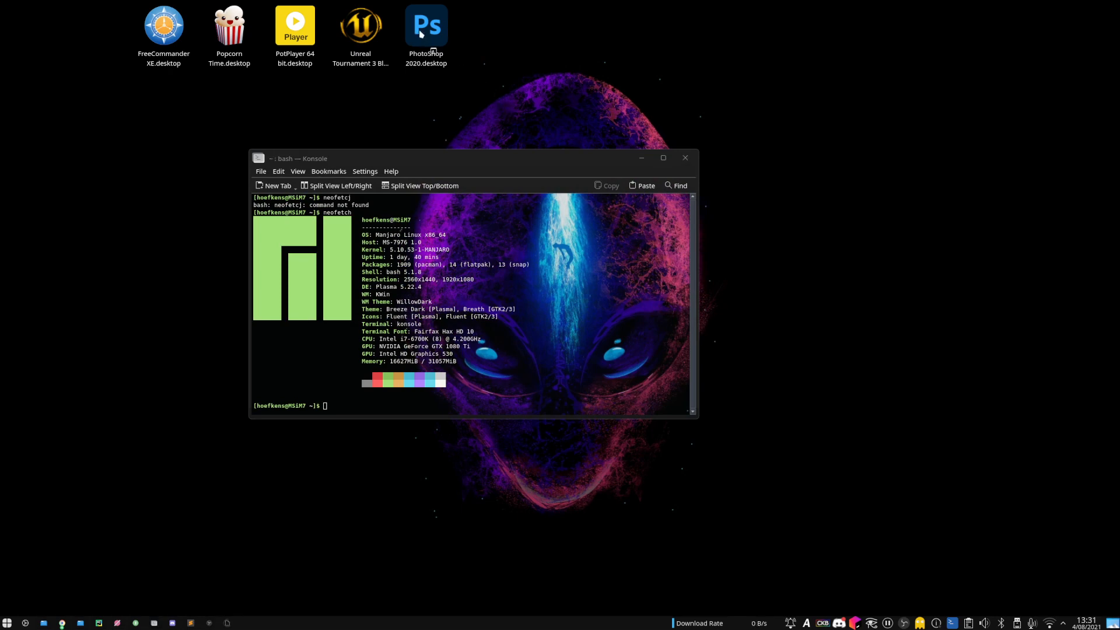
{"action": "mouse_move", "coordinate": [543, 132]}
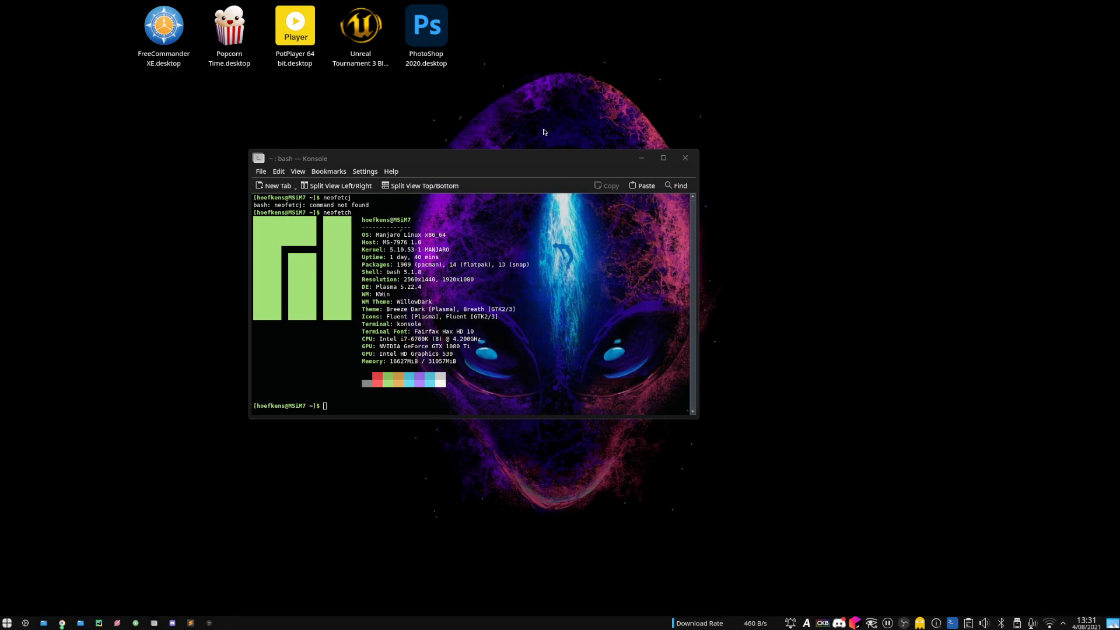
Launch Photoshop 2020 from its desktop launcher and browse the File menu commands.
{"action": "double_click", "coordinate": [425, 25]}
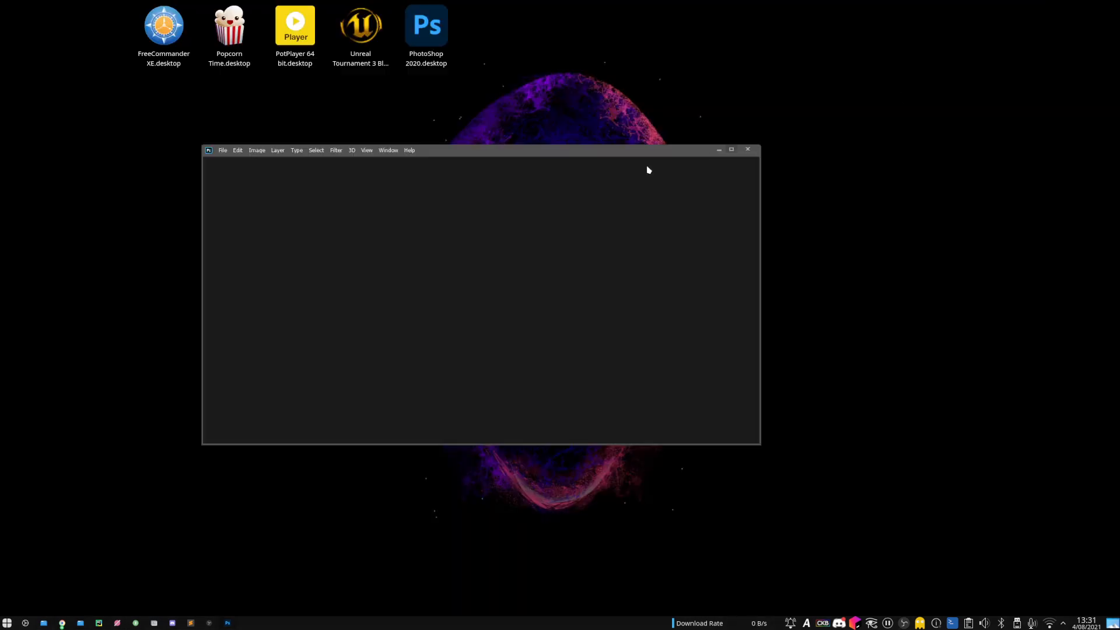
{"action": "left_click", "coordinate": [222, 150]}
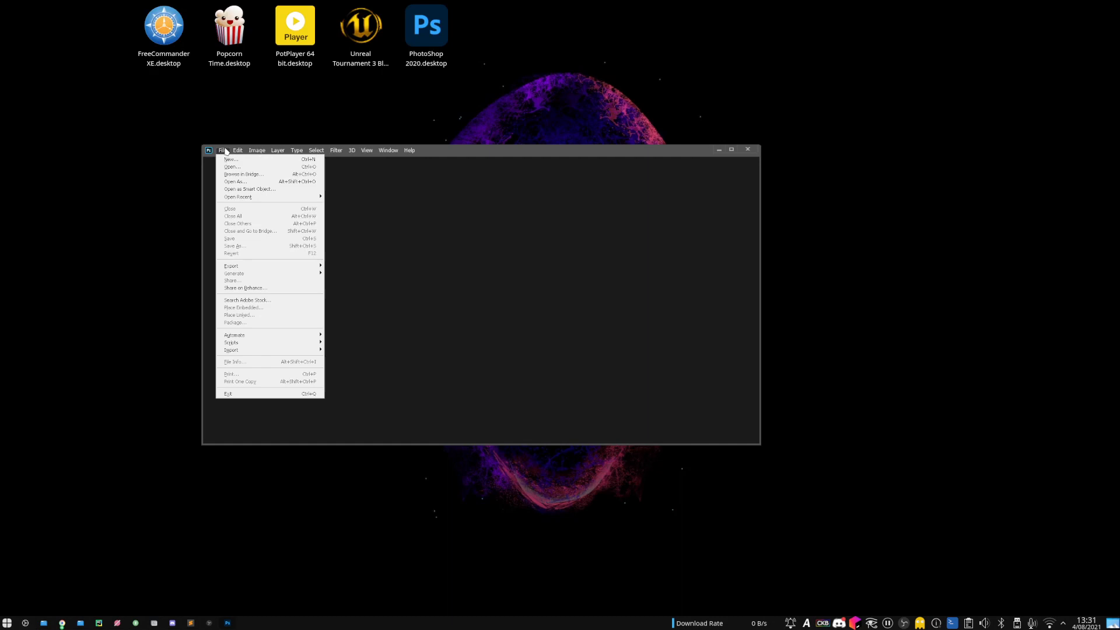
{"action": "mouse_move", "coordinate": [243, 174]}
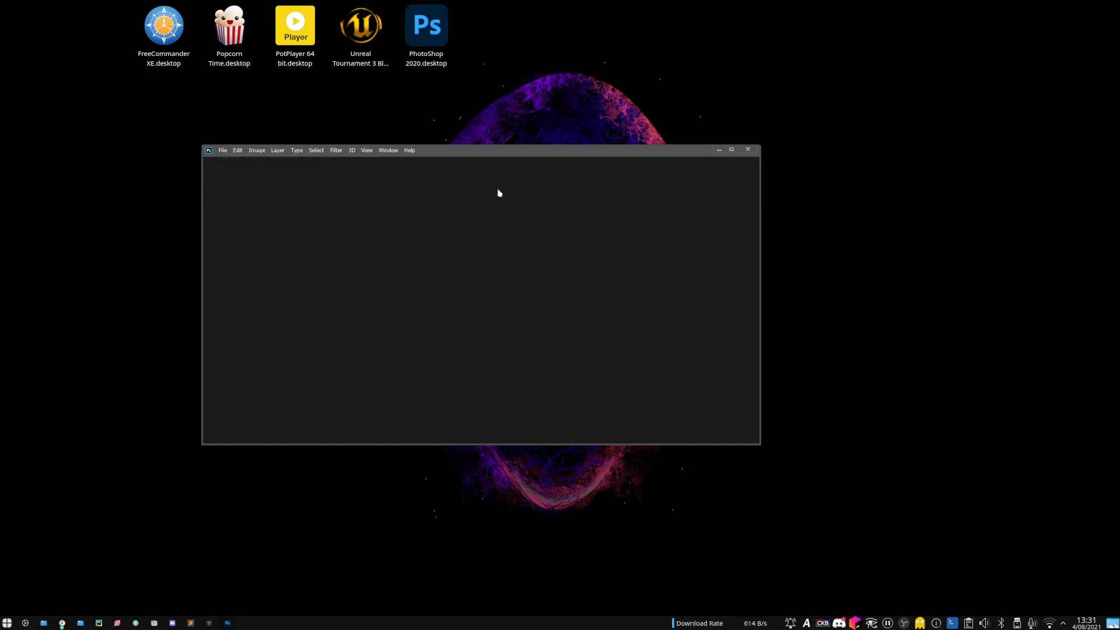
{"action": "mouse_move", "coordinate": [450, 182]}
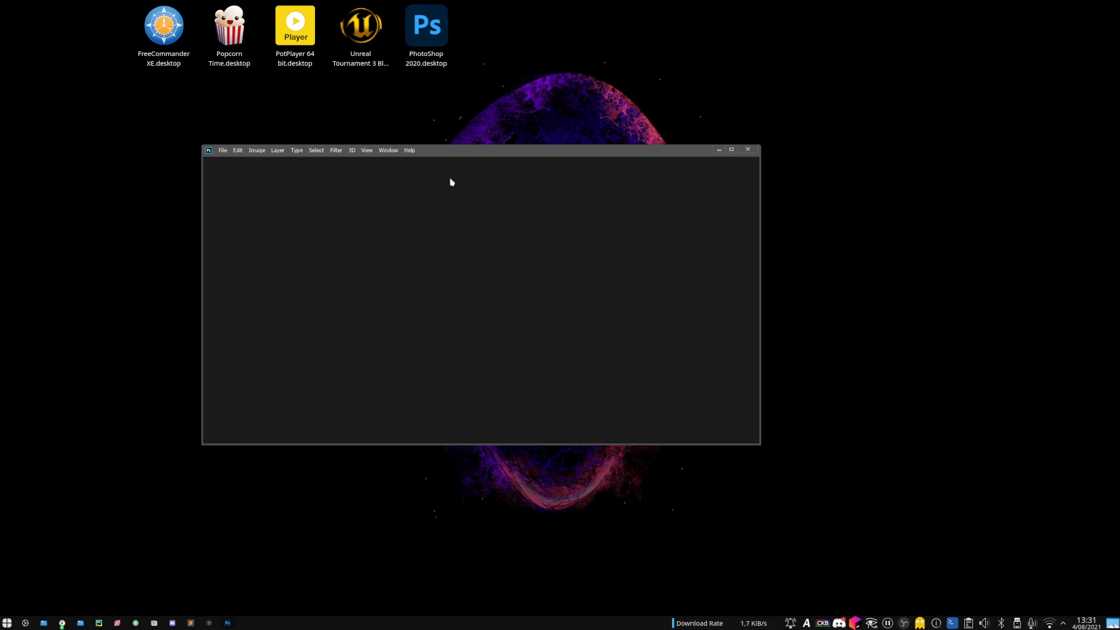
{"action": "left_click", "coordinate": [222, 150]}
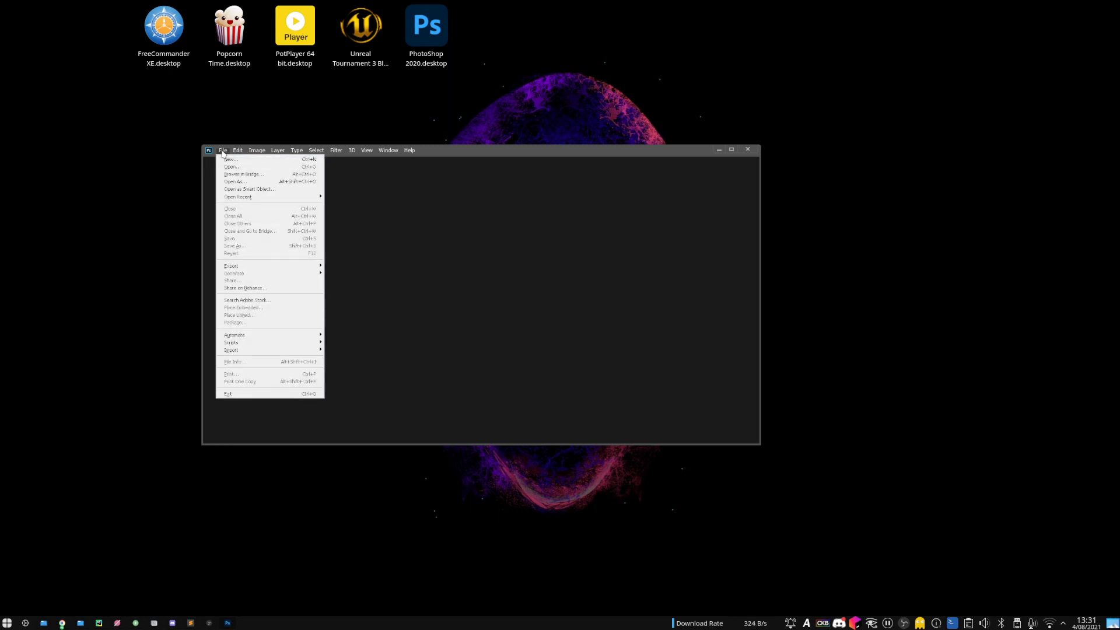
{"action": "mouse_move", "coordinate": [271, 188]}
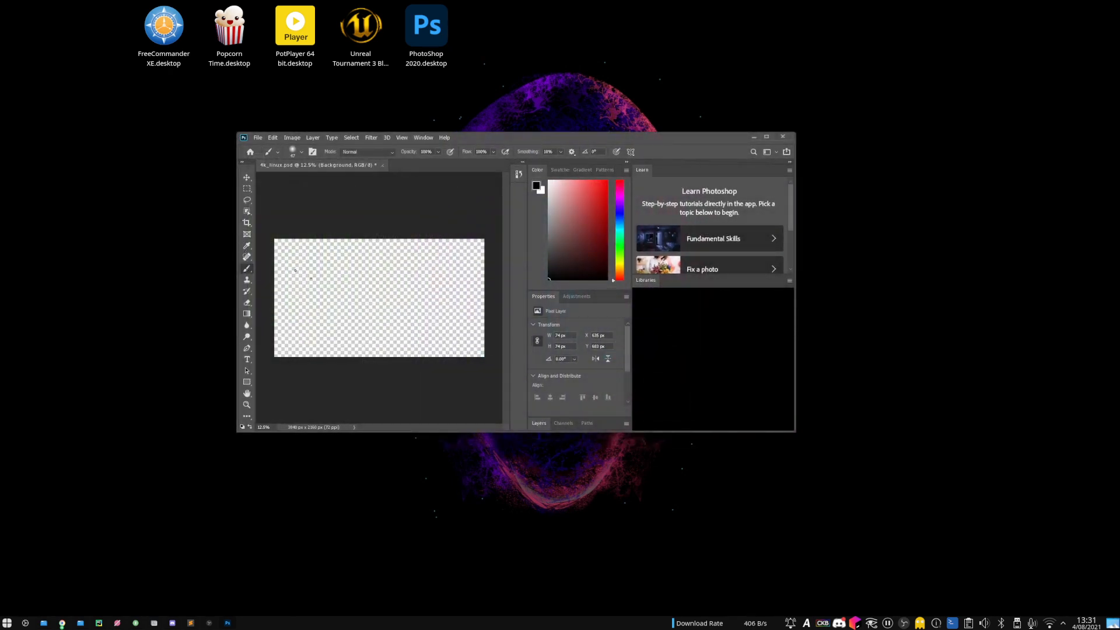
Draw wavy black brush strokes across the transparent canvas.
{"action": "left_click_drag", "start_coordinate": [300, 275], "coordinate": [321, 292]}
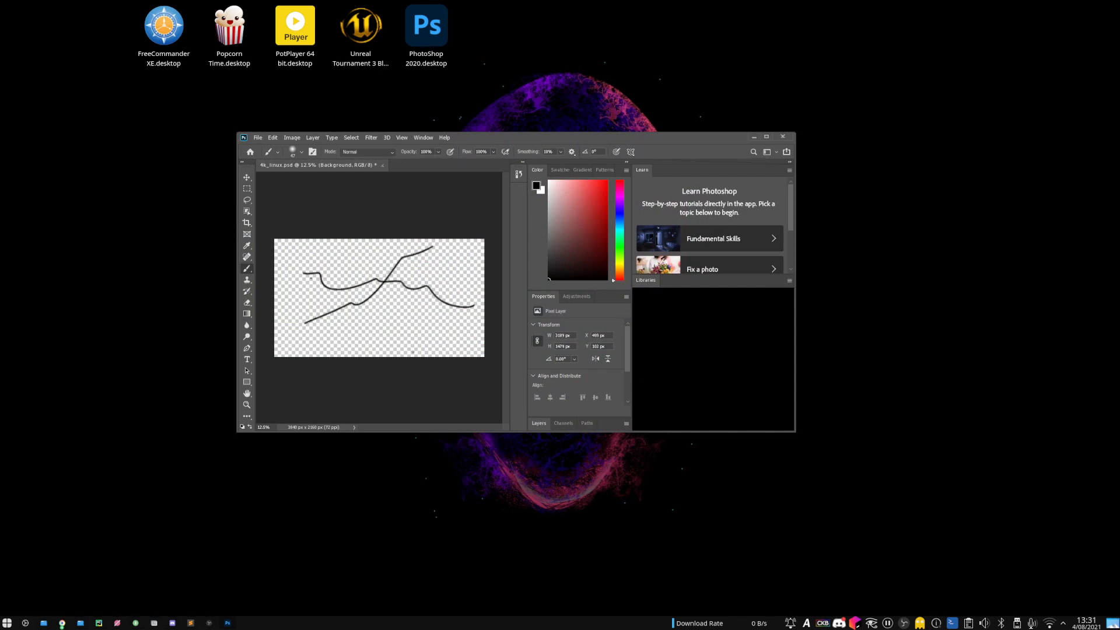
{"action": "mouse_move", "coordinate": [521, 139]}
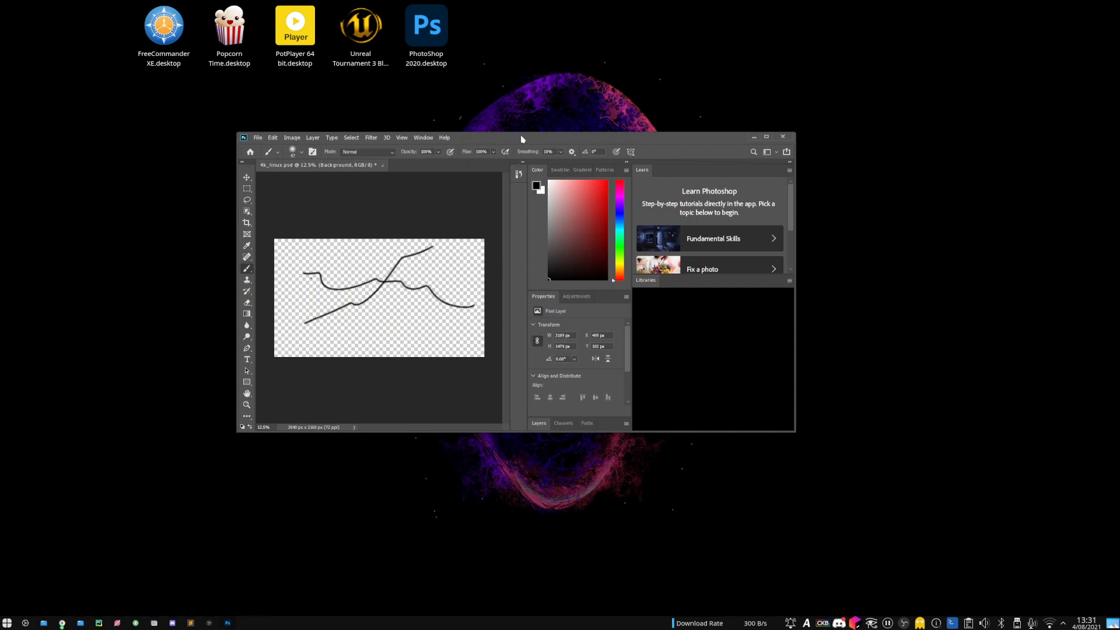
{"action": "mouse_move", "coordinate": [681, 122]}
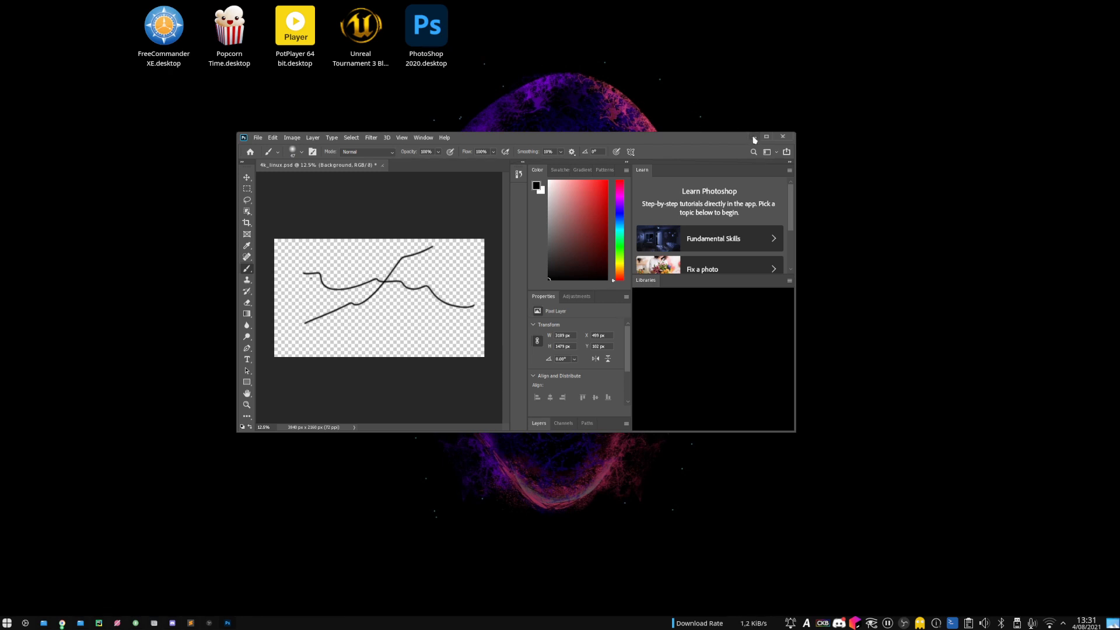
{"action": "mouse_move", "coordinate": [782, 137]}
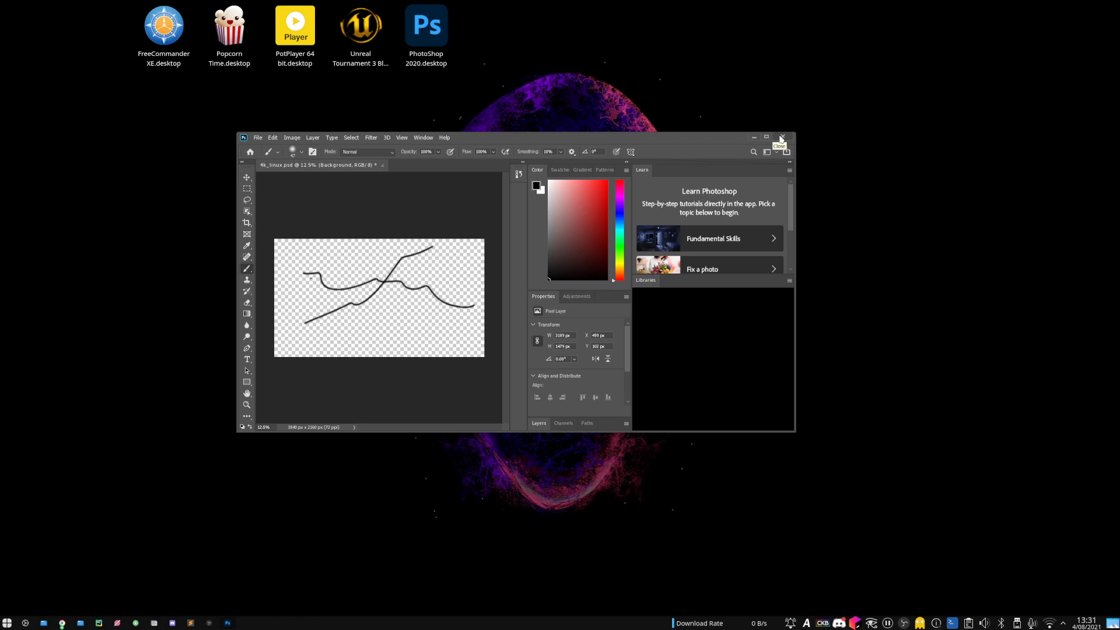
Close Photoshop and discard the scribbled drawing without saving.
{"action": "left_click", "coordinate": [780, 137]}
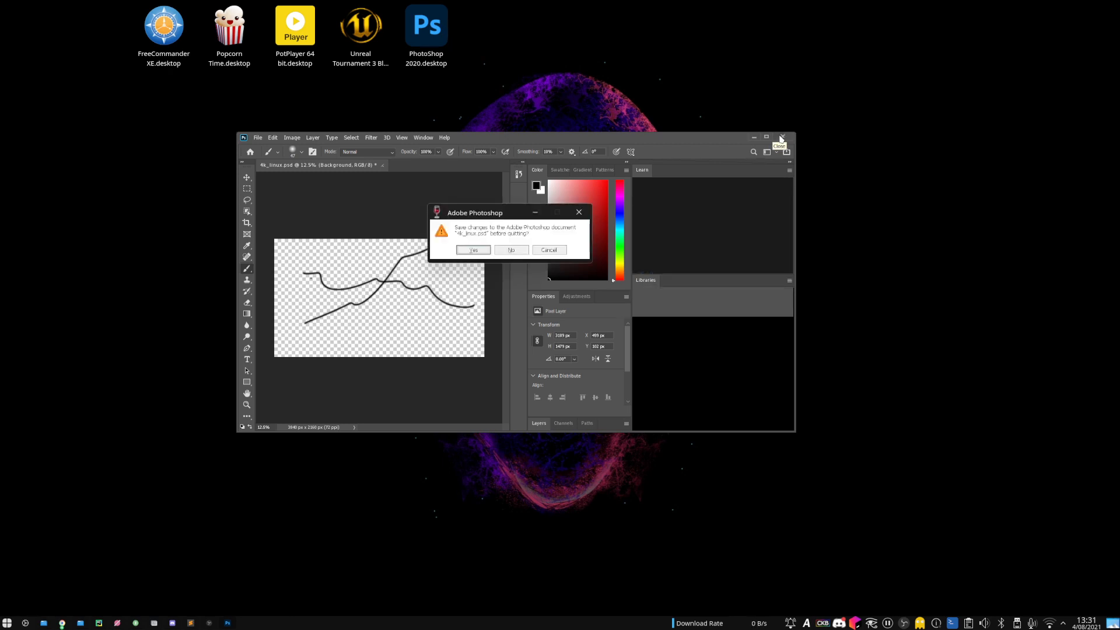
{"action": "left_click", "coordinate": [511, 250]}
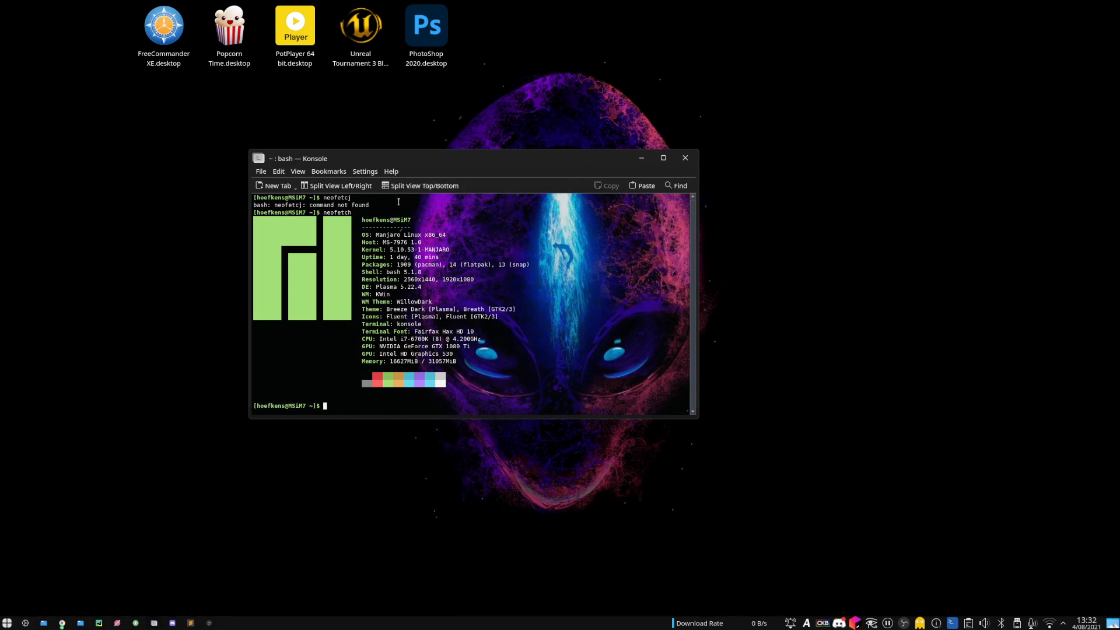
In a new tab, build the command micro Desktop/Wine\ Testing/P... using tab completion.
{"action": "left_click", "coordinate": [277, 184]}
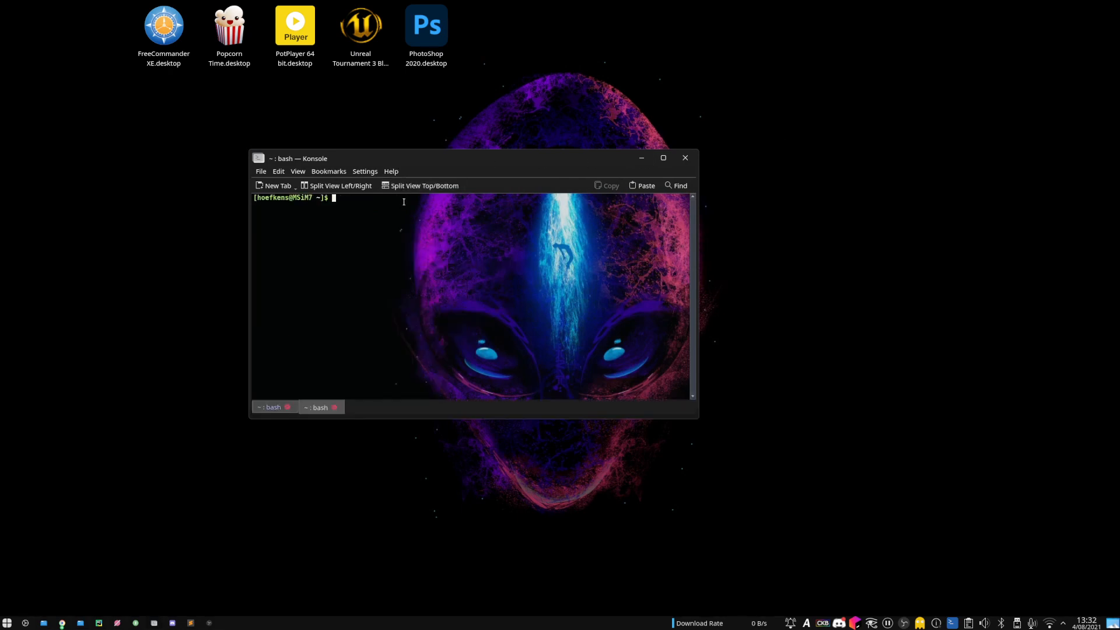
{"action": "type", "text": "micro"}
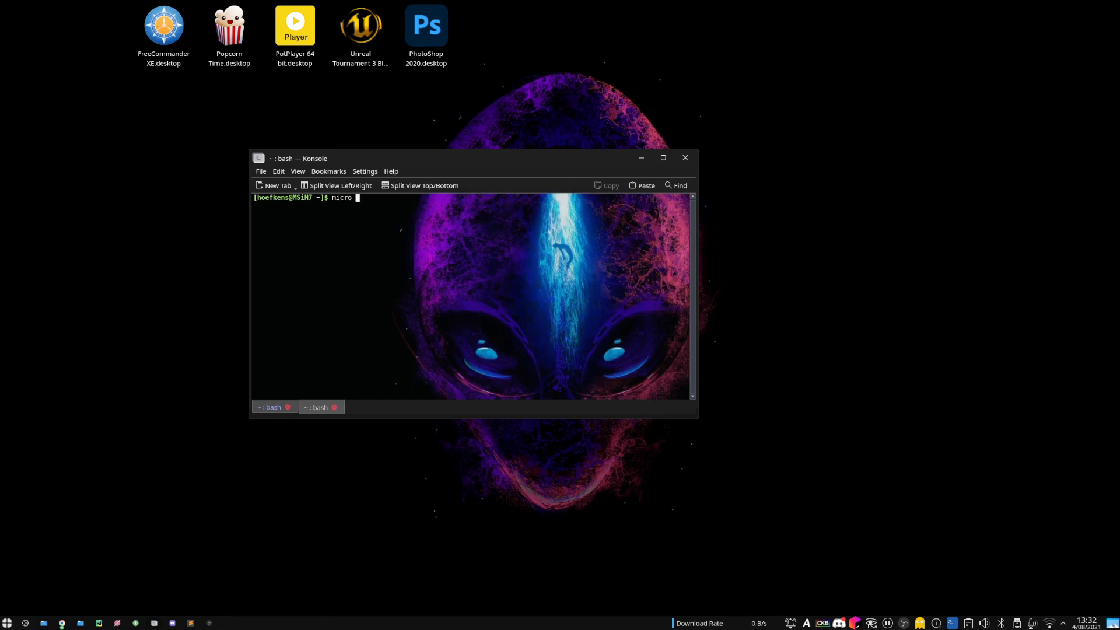
{"action": "type", "text": "Desktop/"}
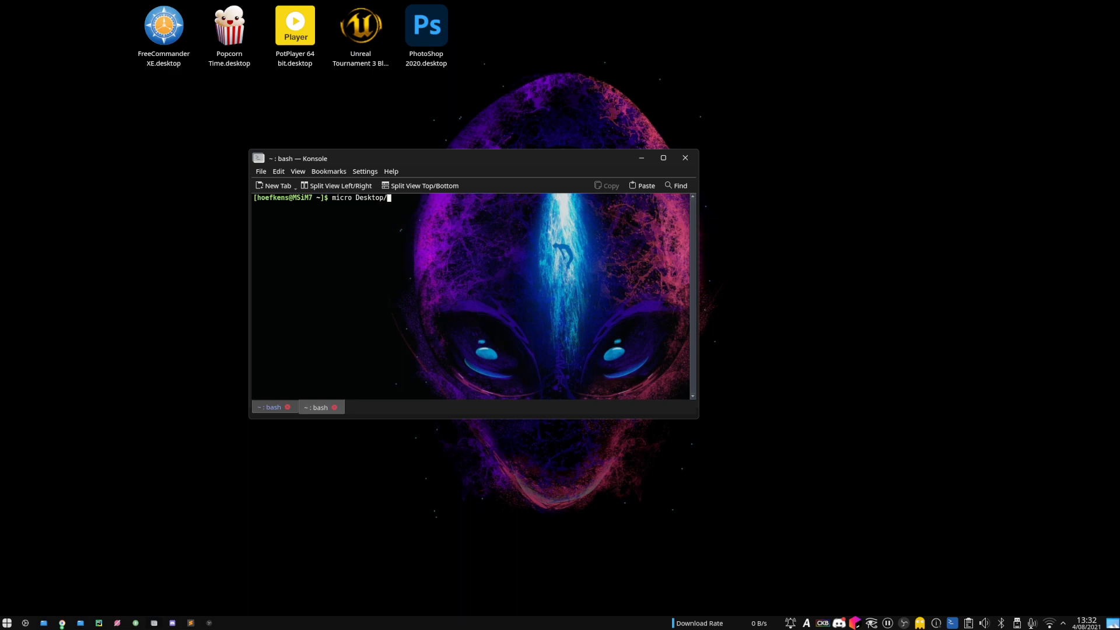
{"action": "key", "text": "Tab"}
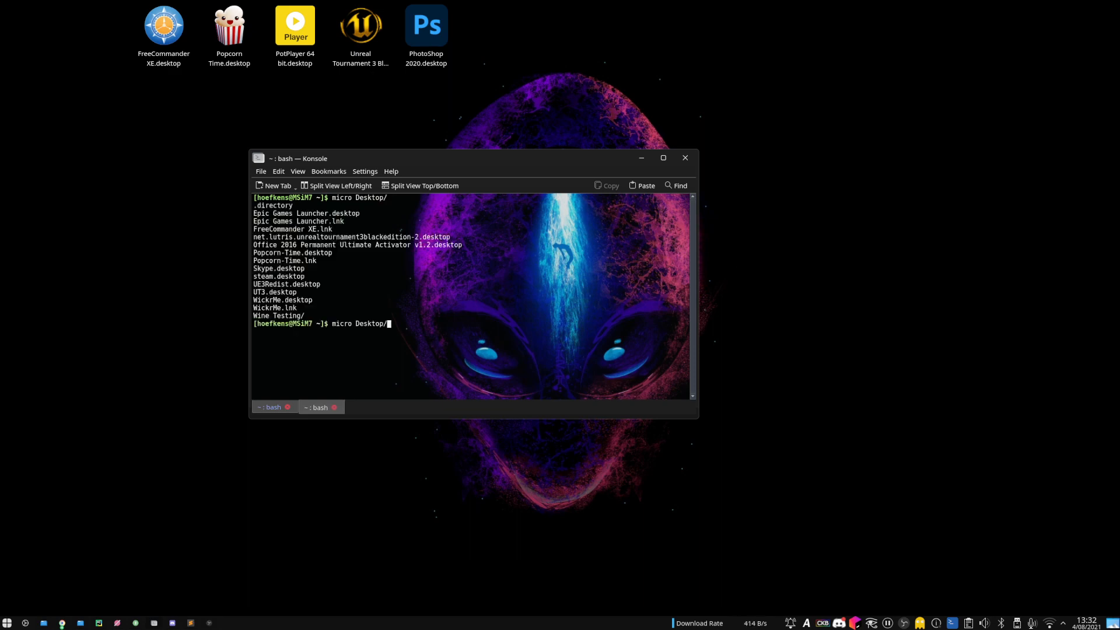
{"action": "type", "text": "W"}
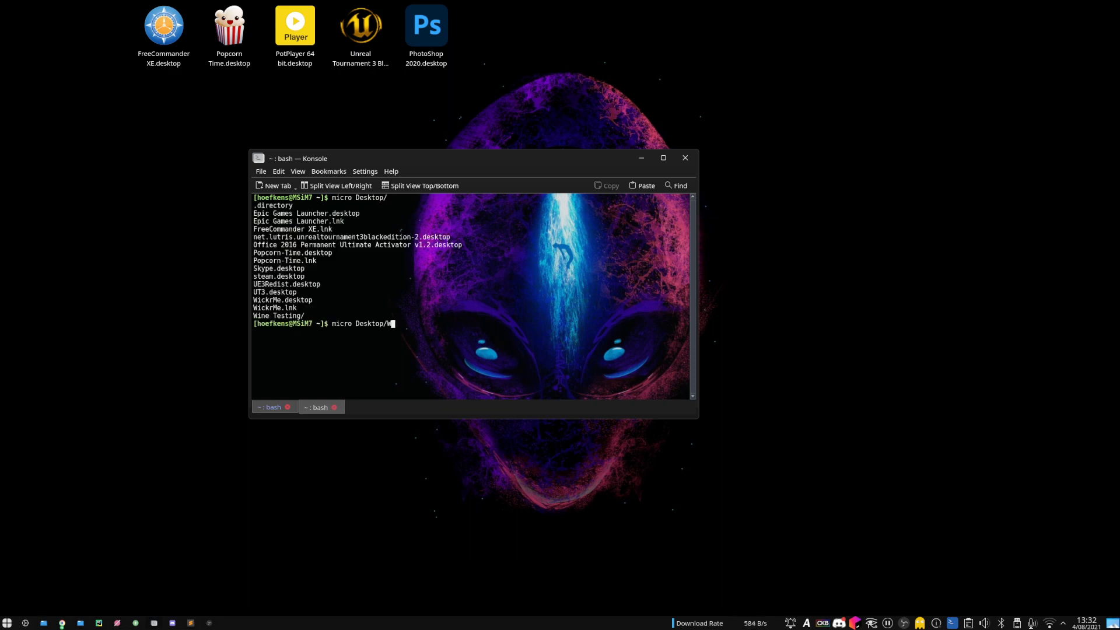
{"action": "key", "text": "Tab"}
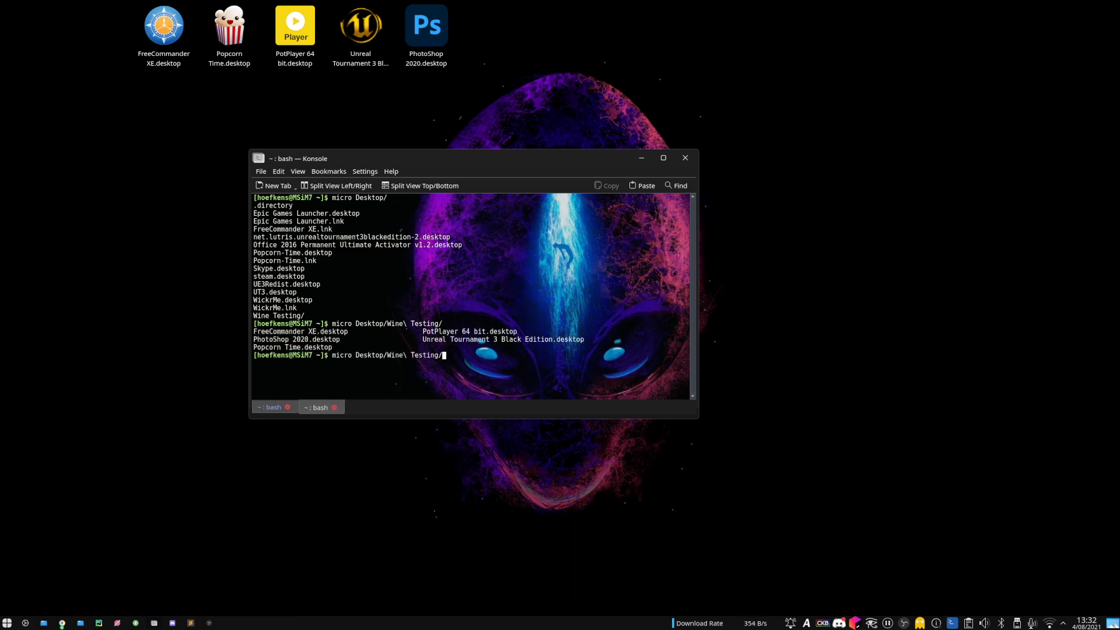
{"action": "type", "text": "P"}
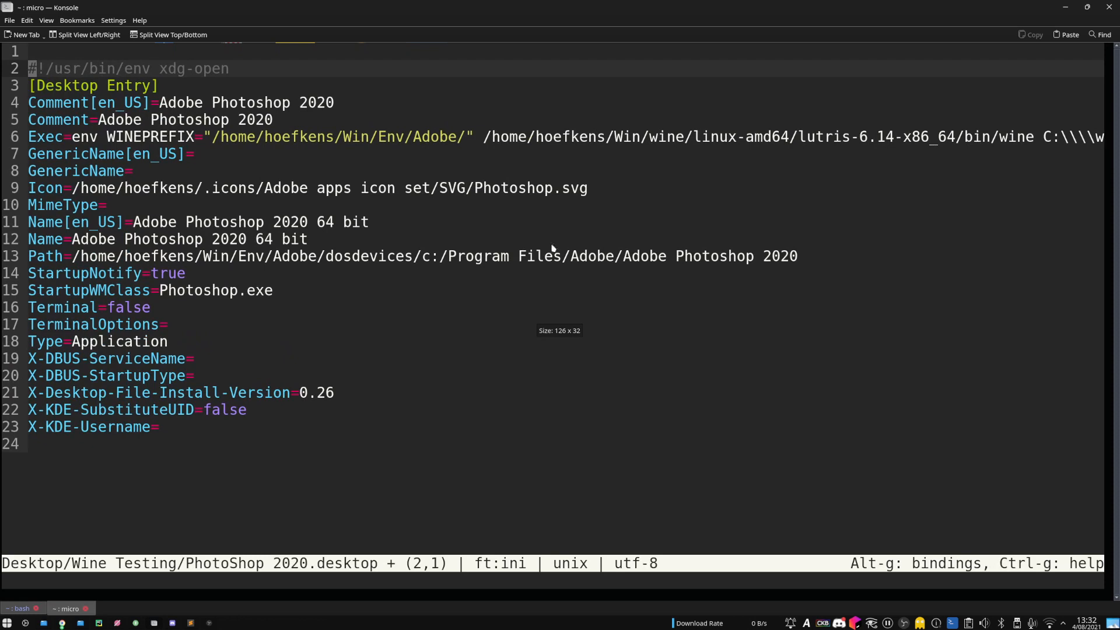
{"action": "mouse_move", "coordinate": [417, 452]}
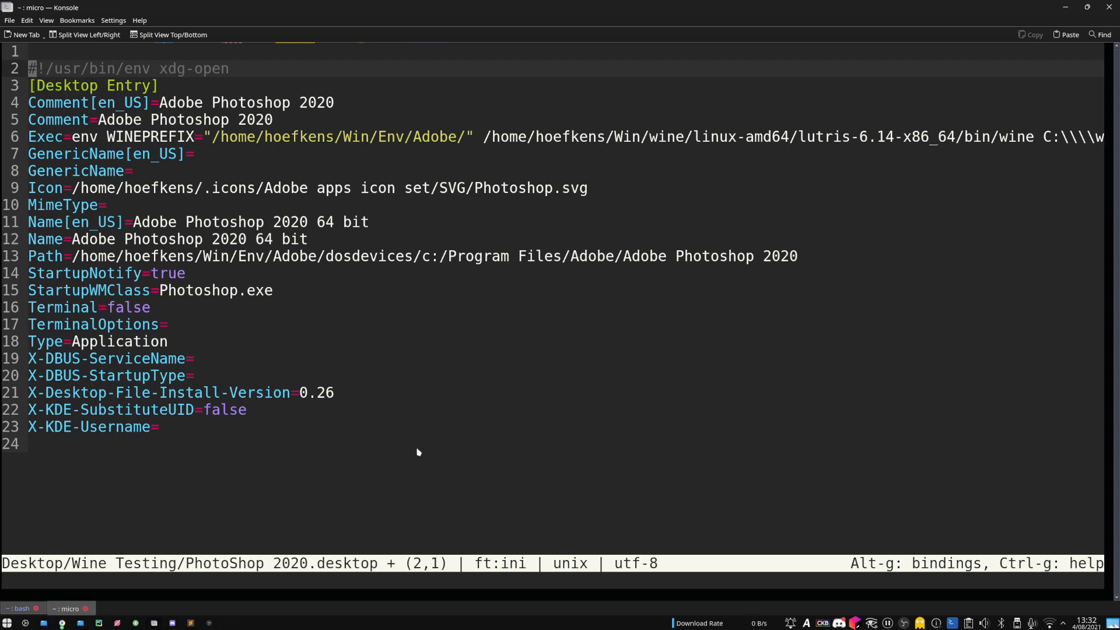
{"action": "mouse_move", "coordinate": [604, 185]}
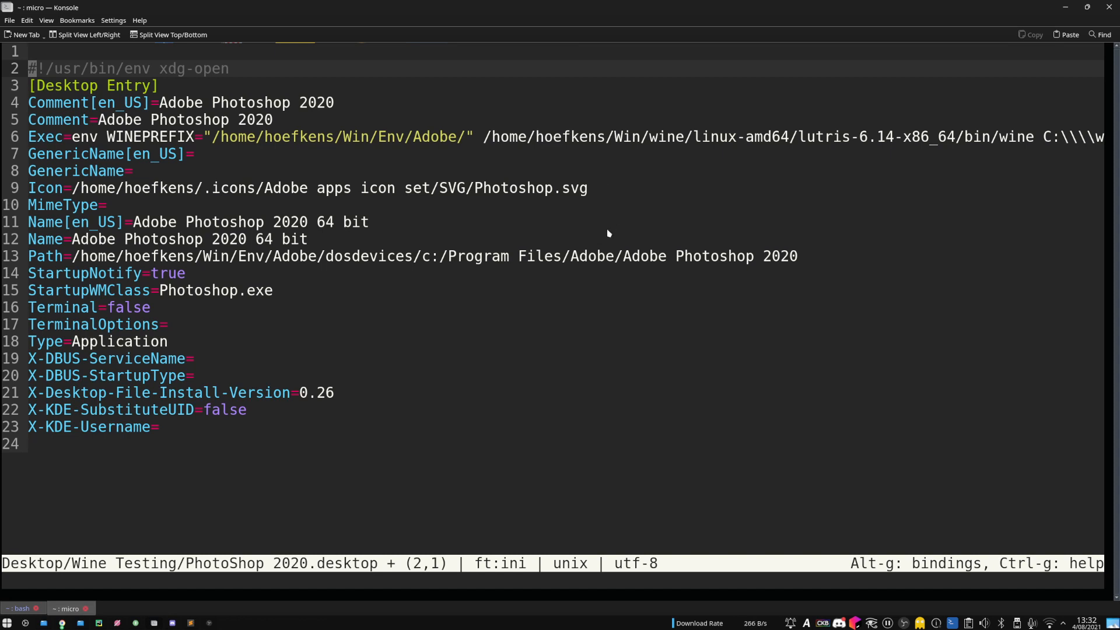
{"action": "mouse_move", "coordinate": [833, 135]}
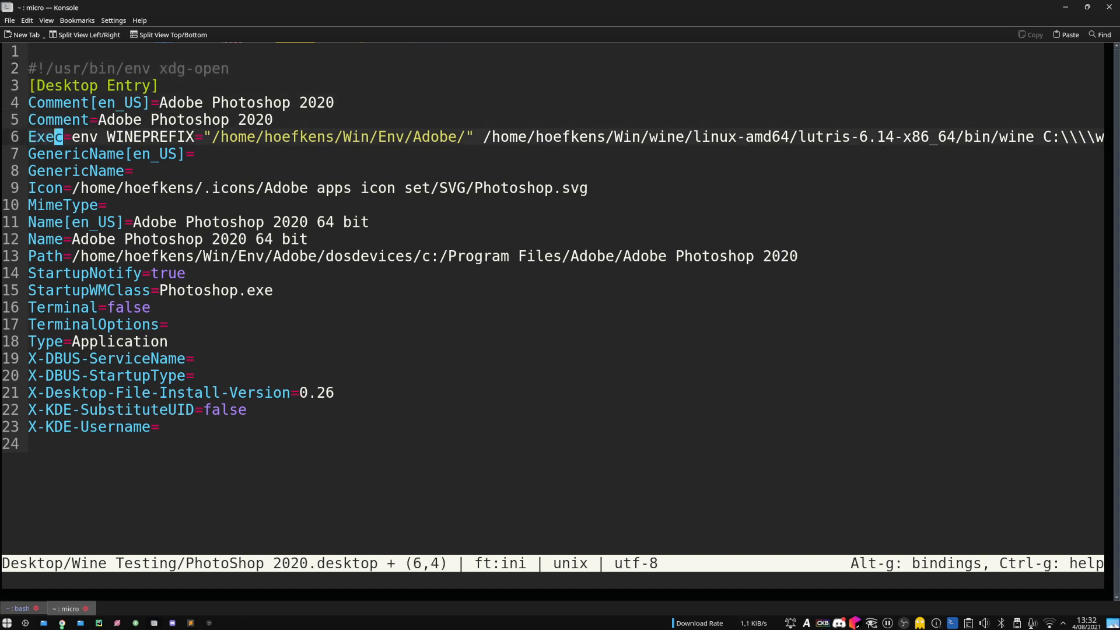
Point out the Exec line in PhotoShop 2020.desktop that runs Photoshop through Wine.
{"action": "left_click", "coordinate": [492, 137]}
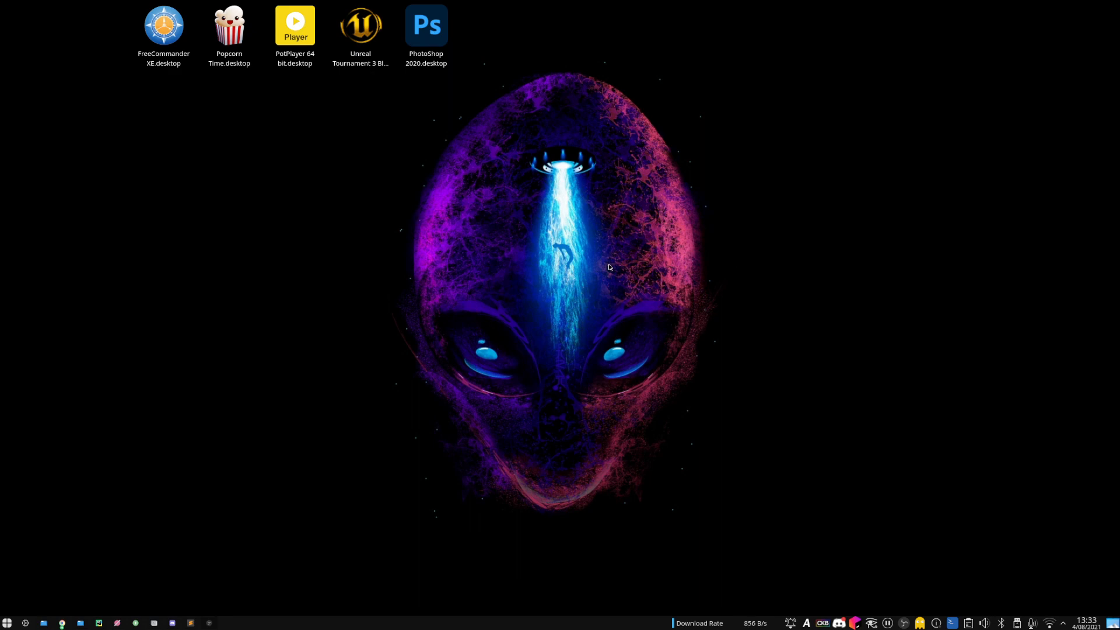
{"action": "mouse_move", "coordinate": [601, 277]}
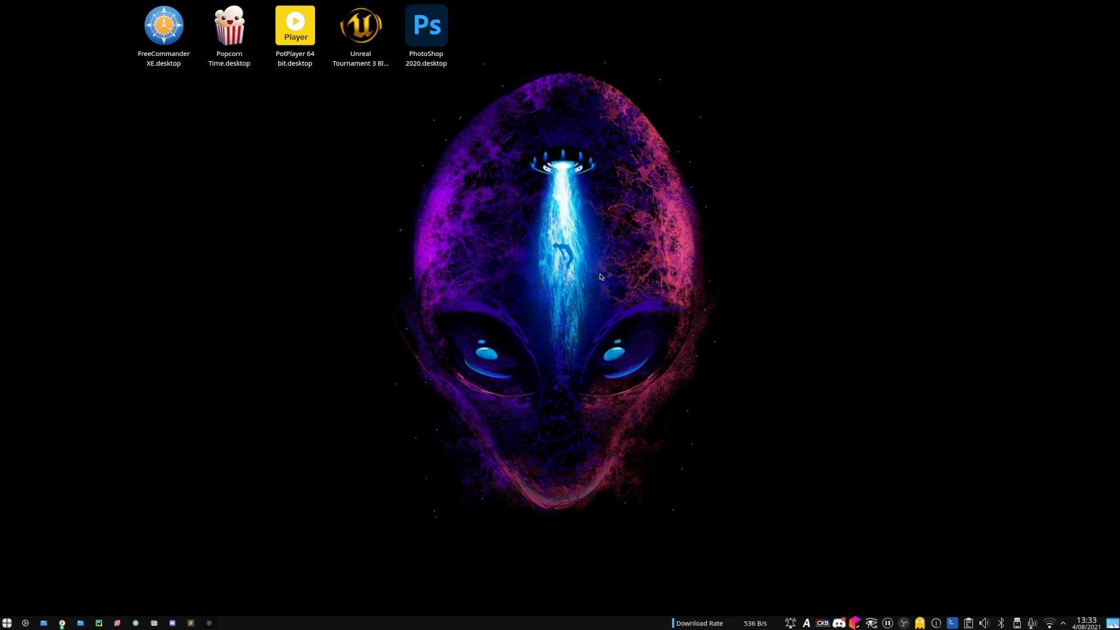
{"action": "mouse_move", "coordinate": [319, 535]}
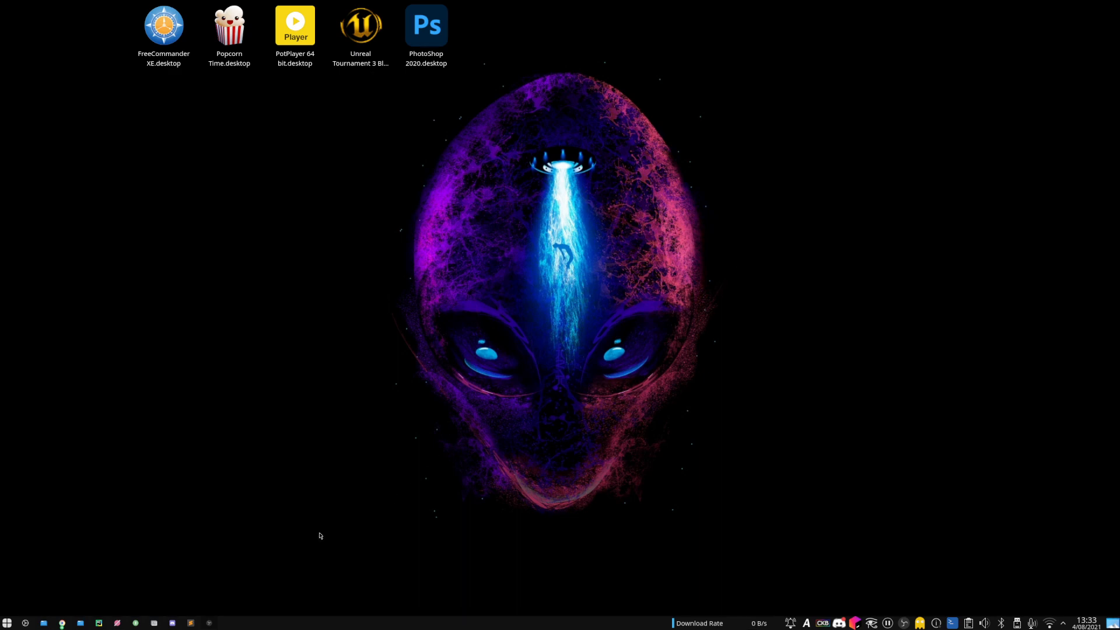